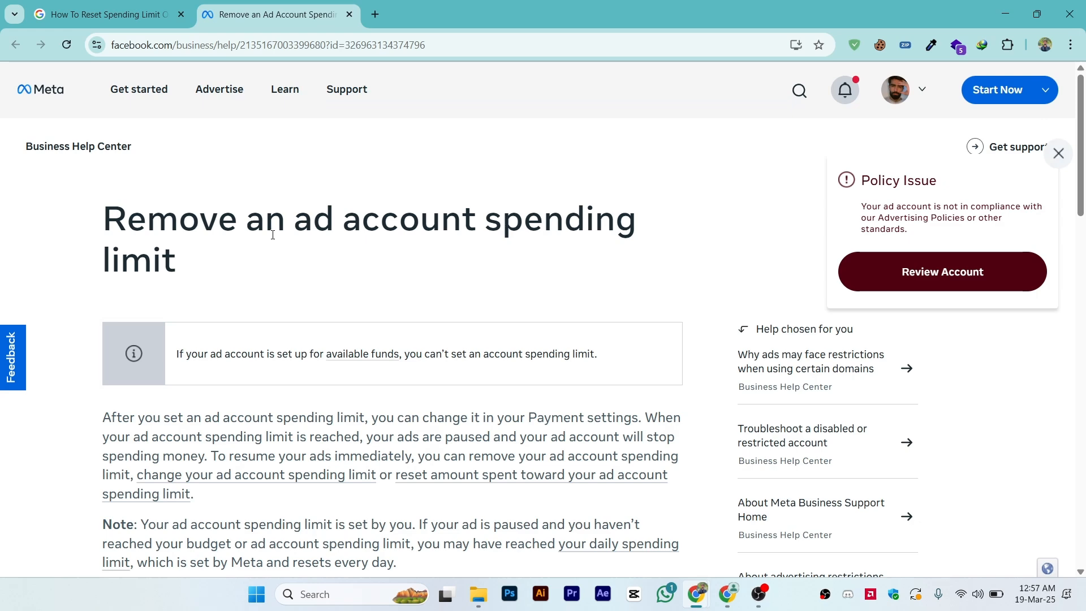
scroll(down, 3)
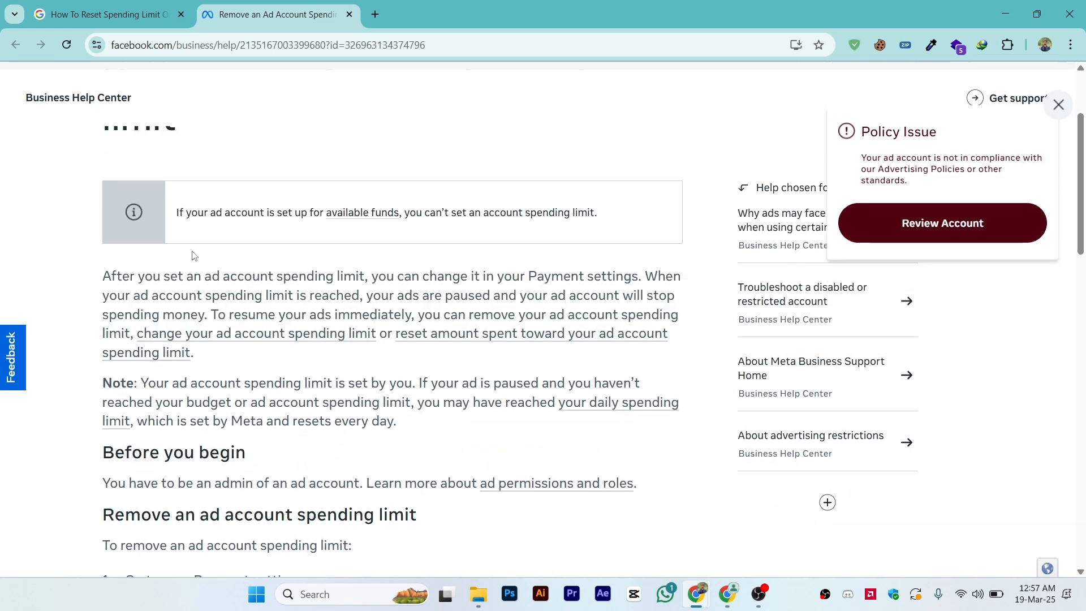
click(284, 89)
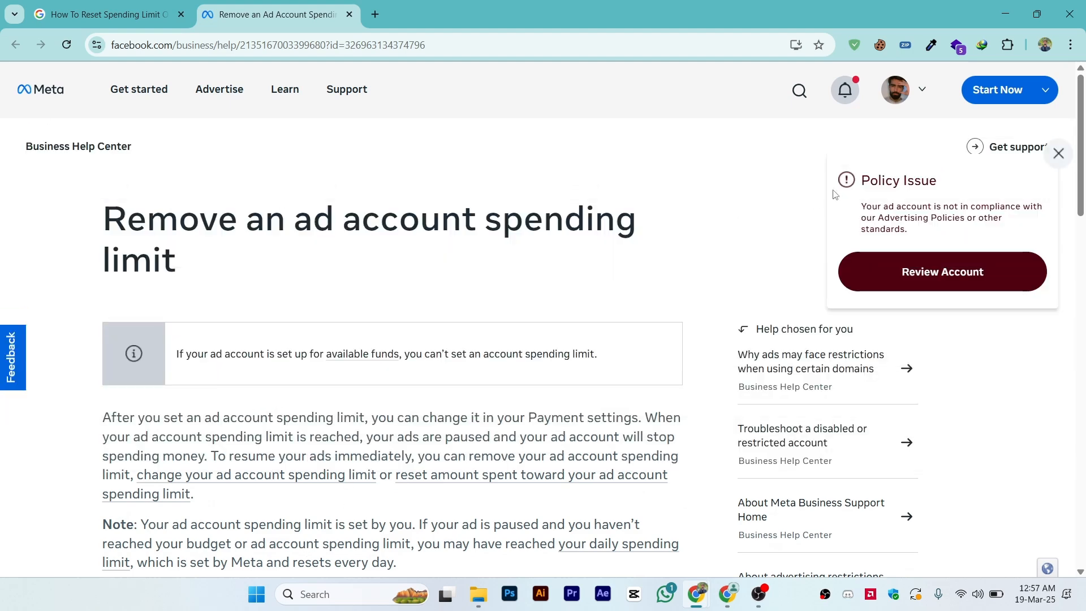
scroll(down, 3)
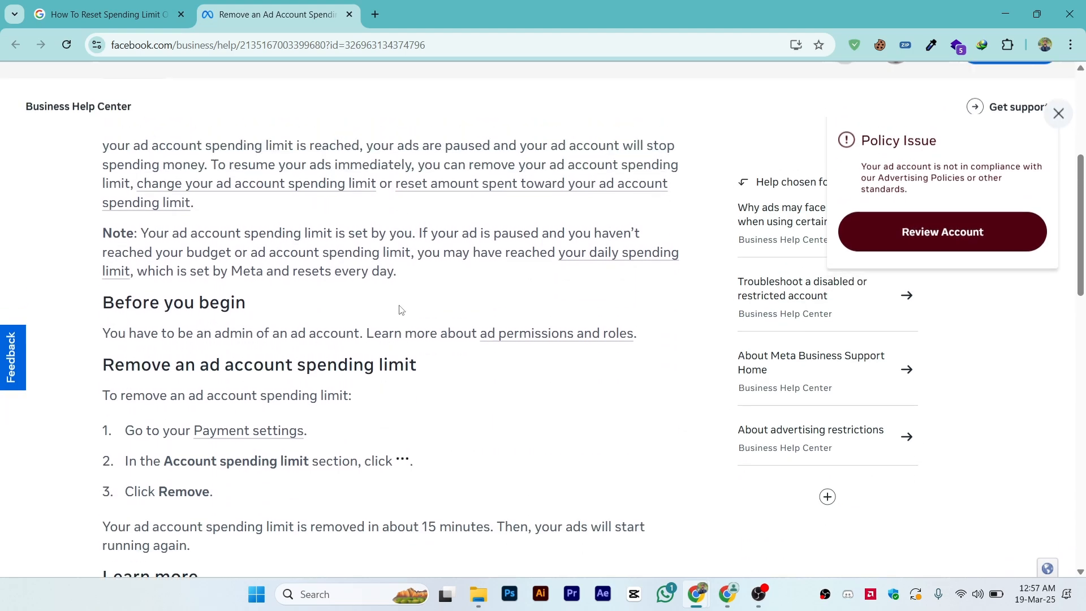
scroll(up, 3)
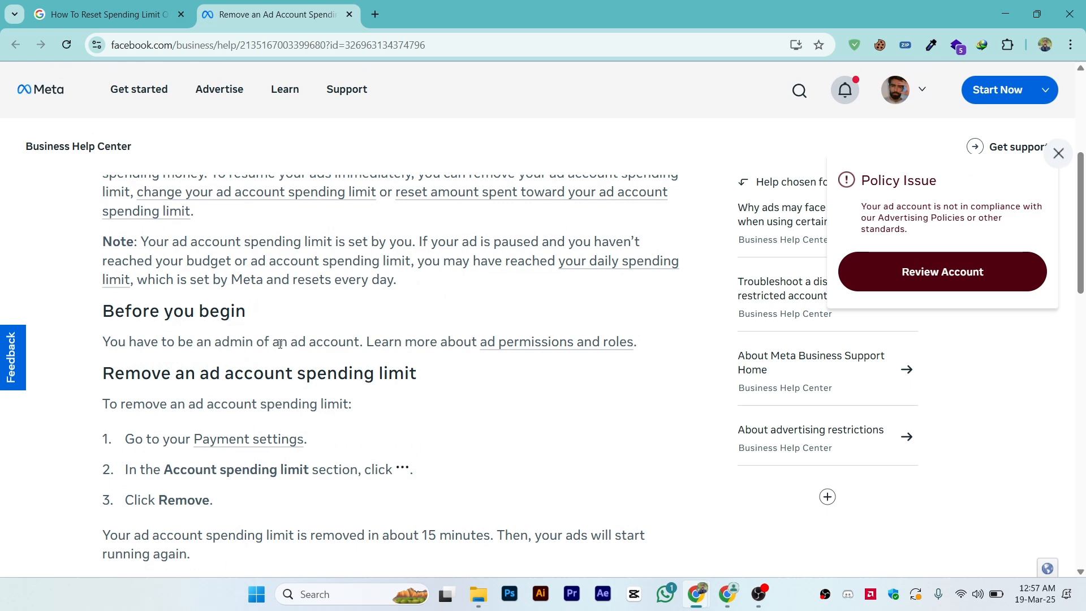
mouse_move(293, 343)
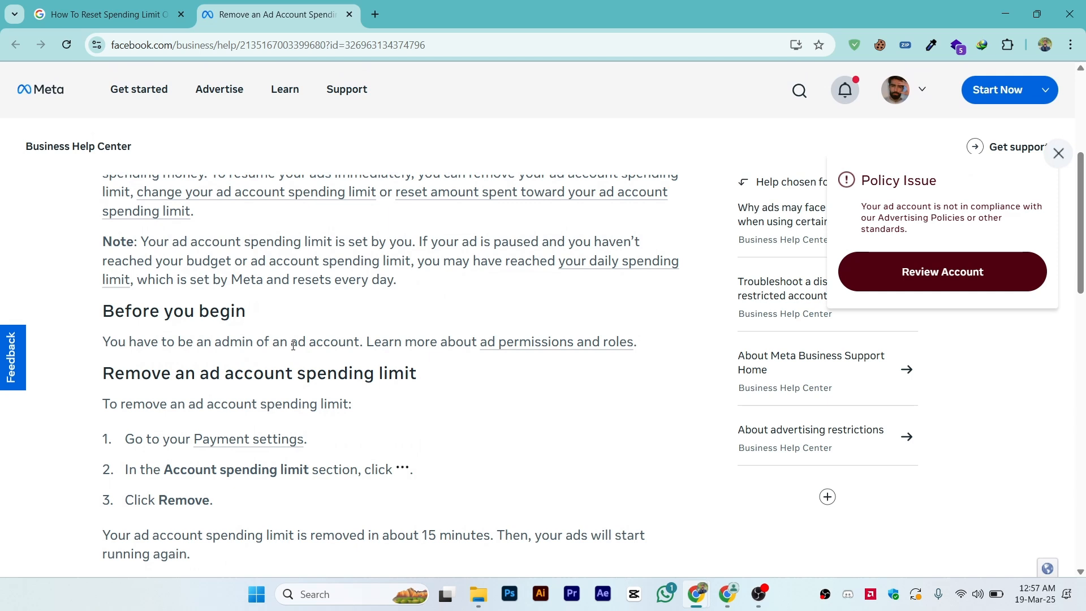
scroll(down, 3)
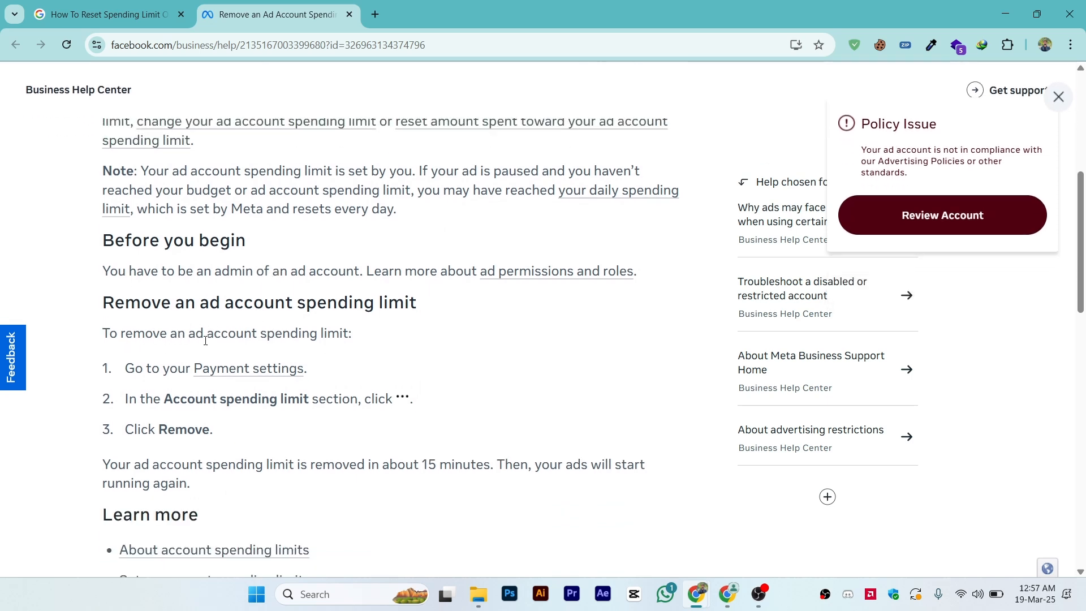
scroll(down, 3)
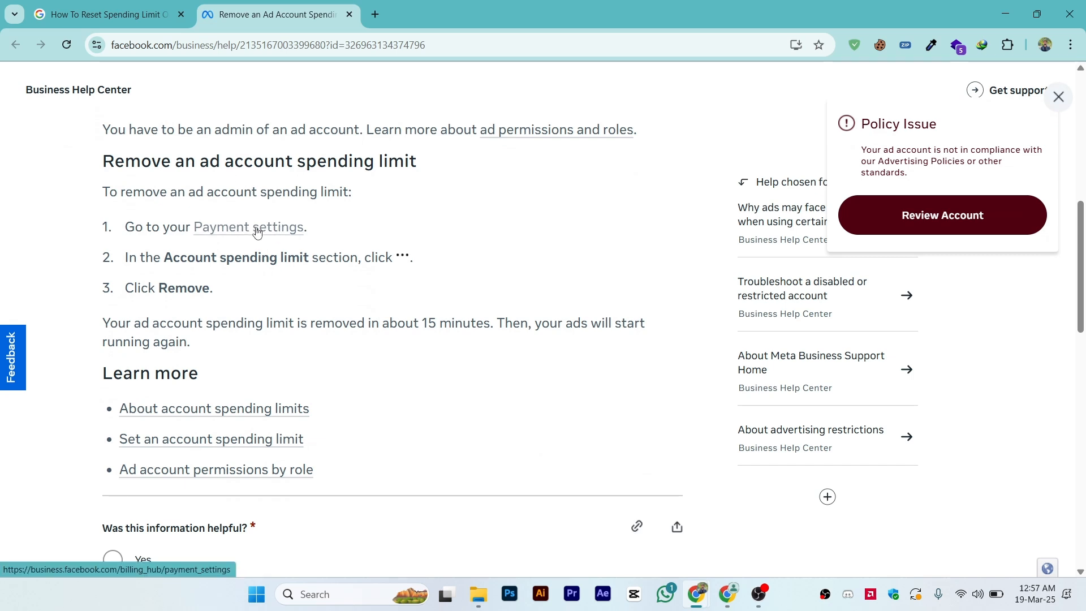
mouse_move(237, 261)
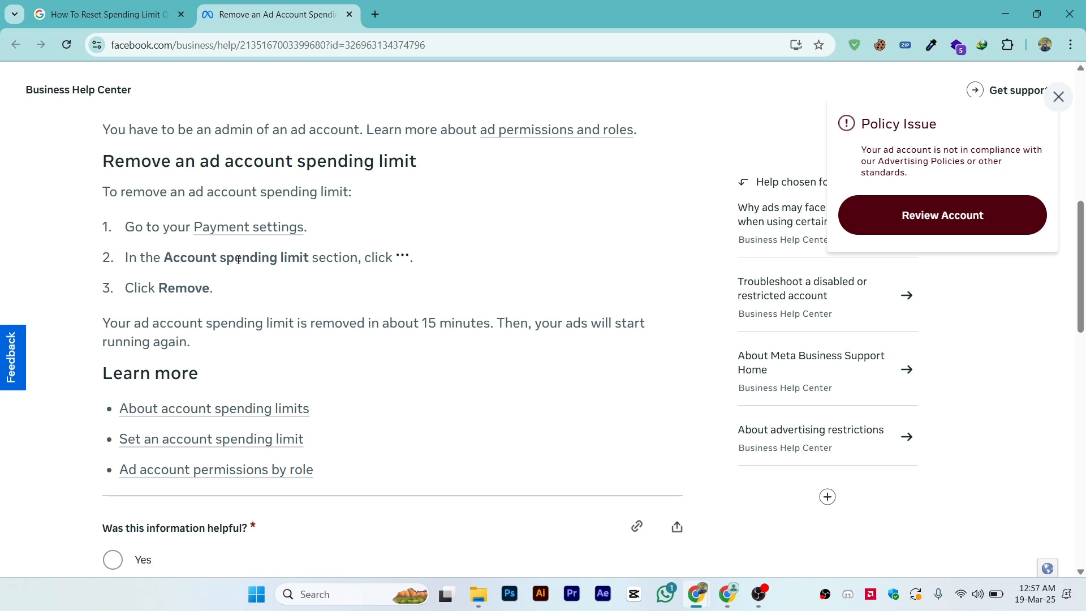
mouse_move(385, 262)
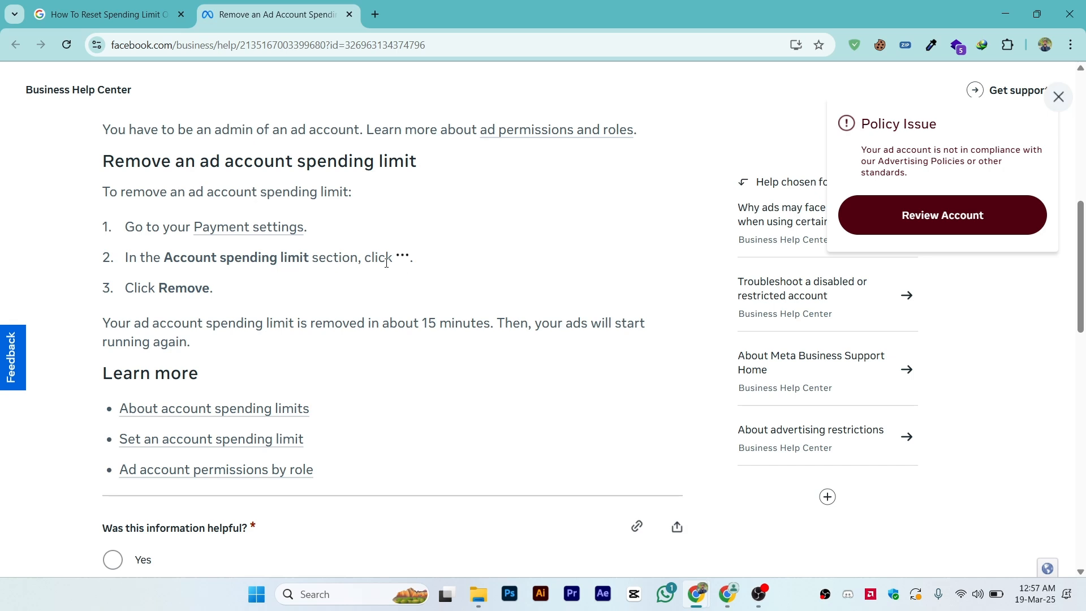
mouse_move(401, 262)
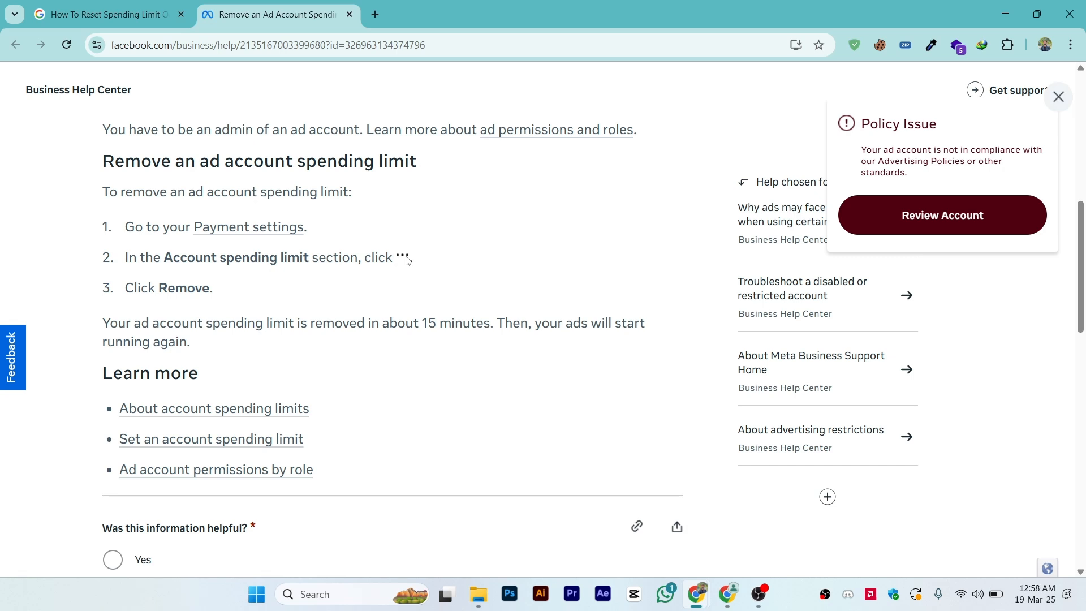
double_click(187, 287)
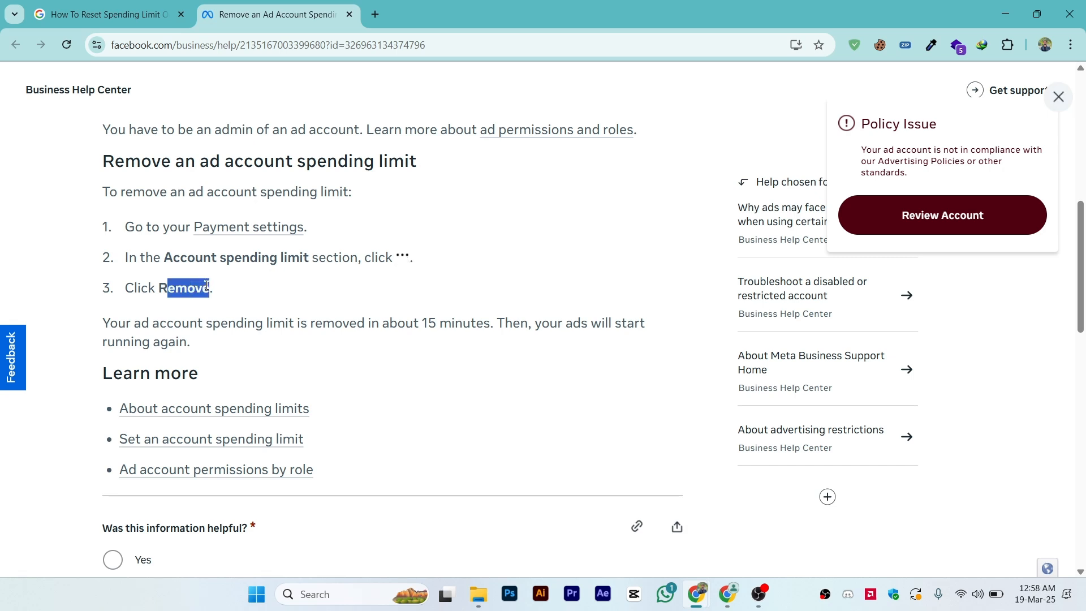
click(408, 336)
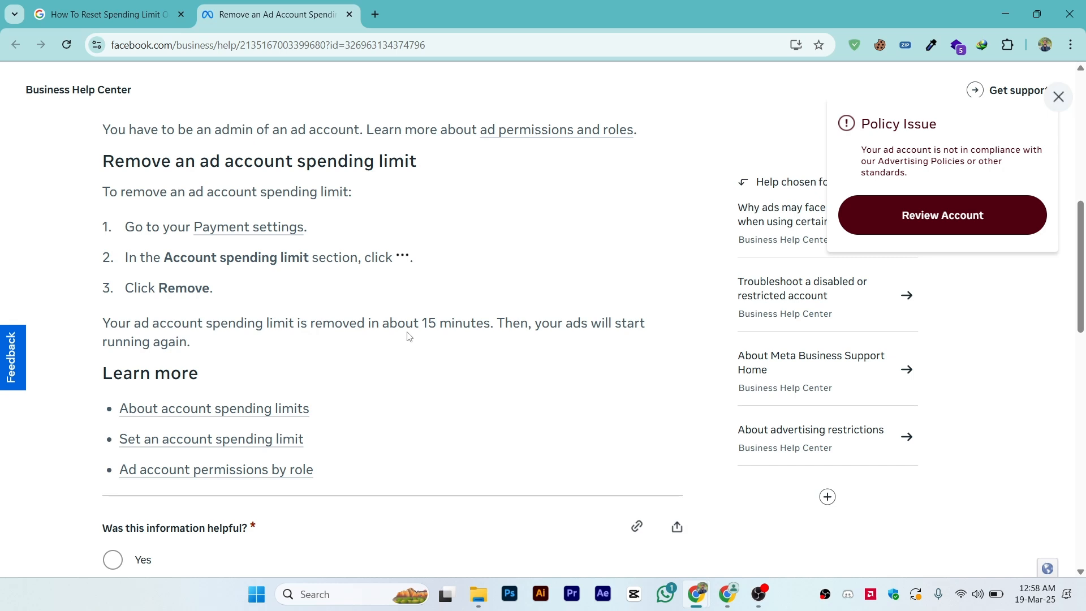
mouse_move(437, 353)
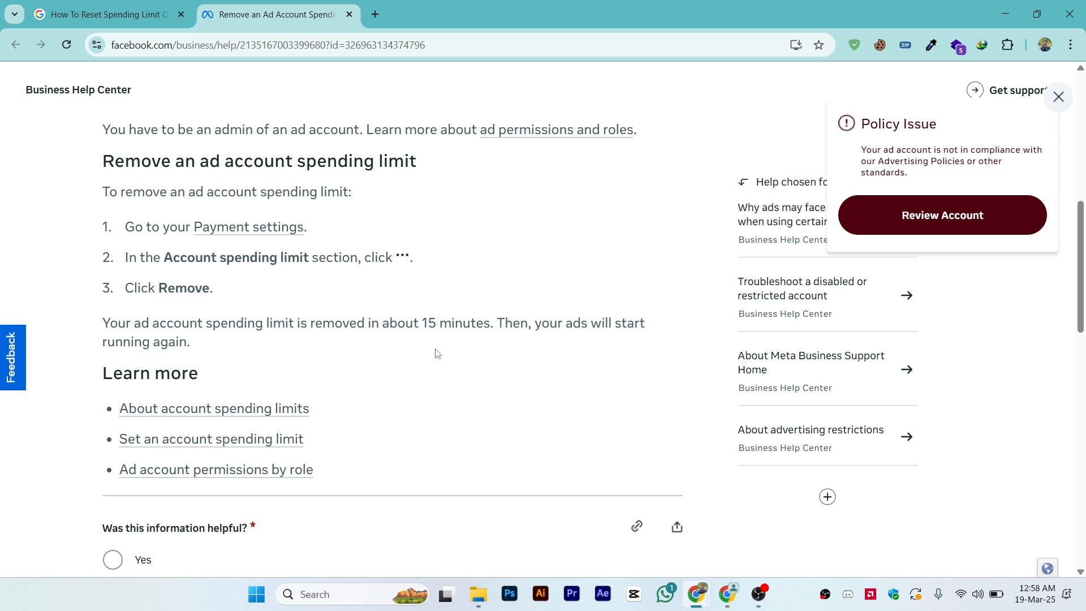
mouse_move(182, 365)
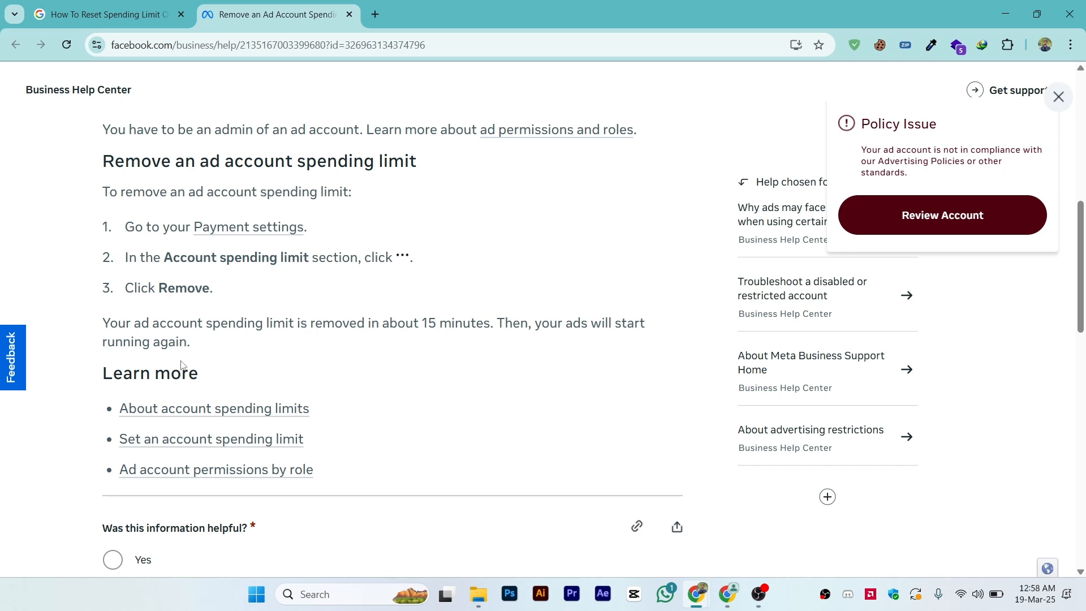
scroll(up, 3)
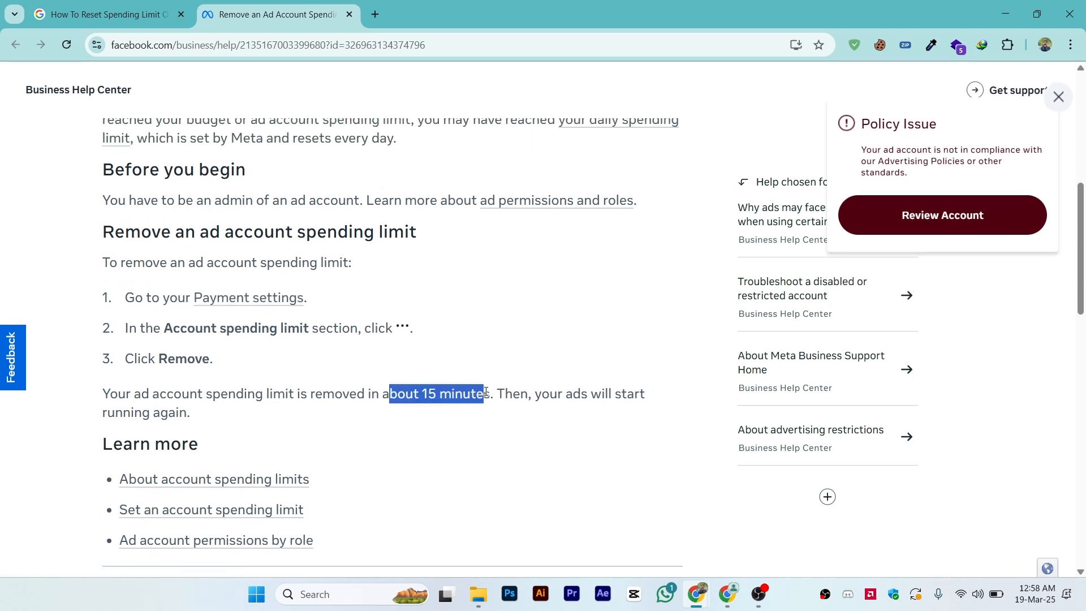
scroll(up, 3)
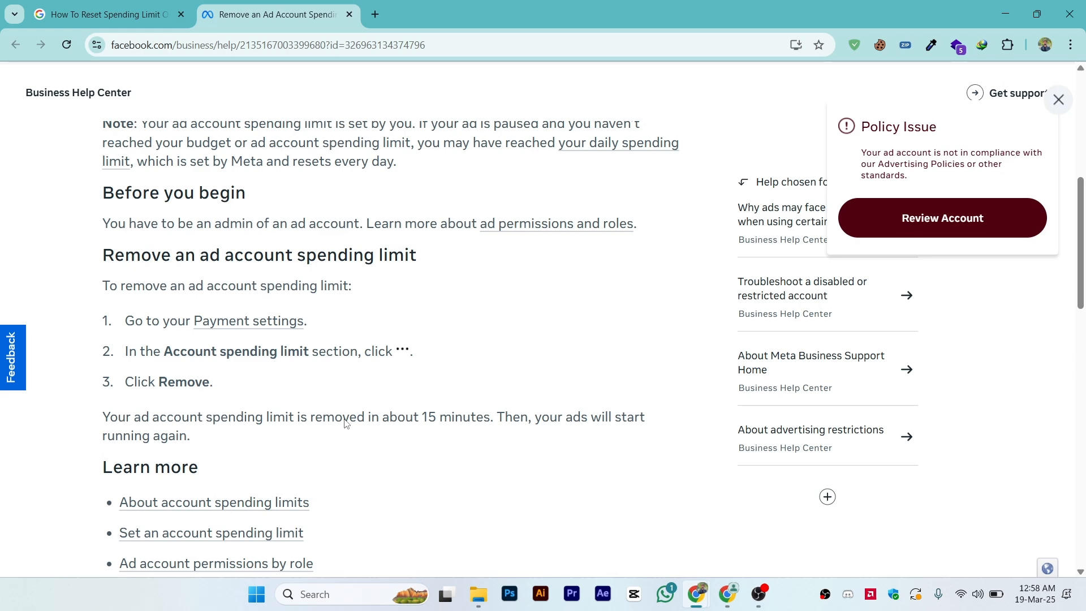
scroll(up, 3)
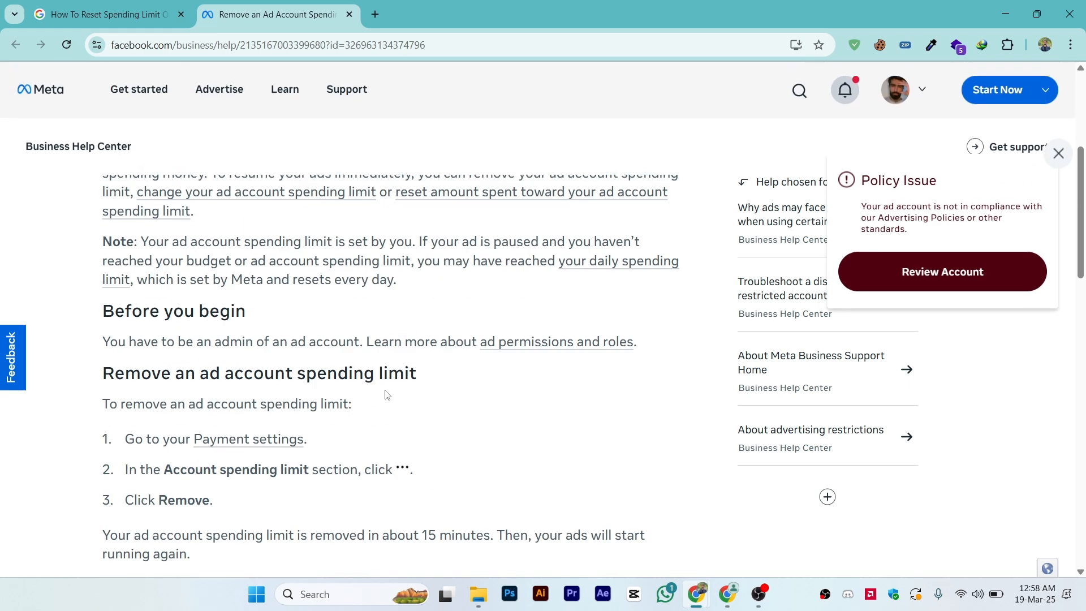
scroll(down, 3)
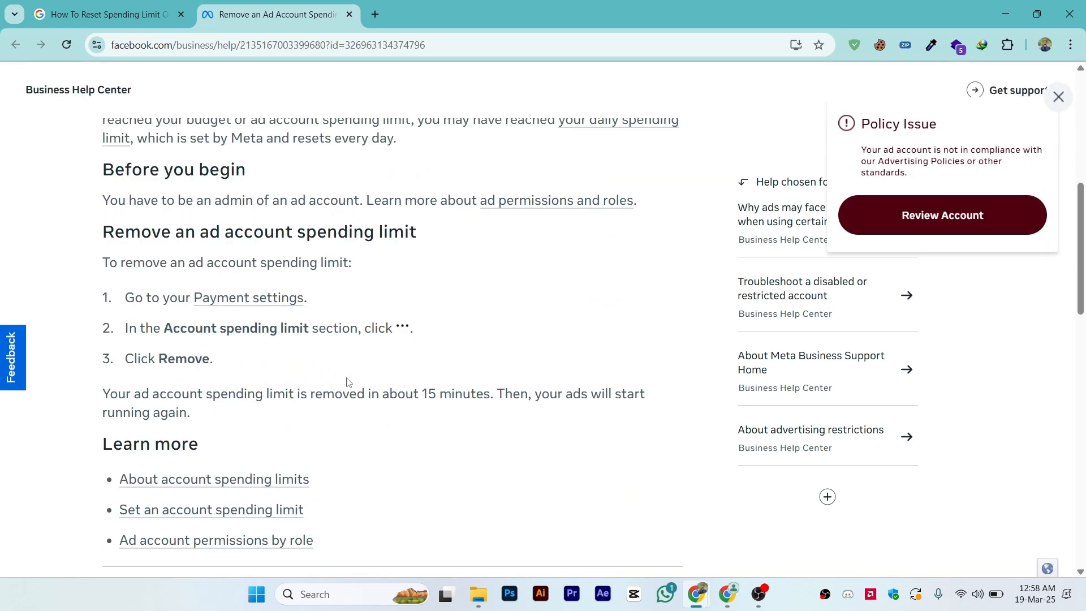
scroll(up, 3)
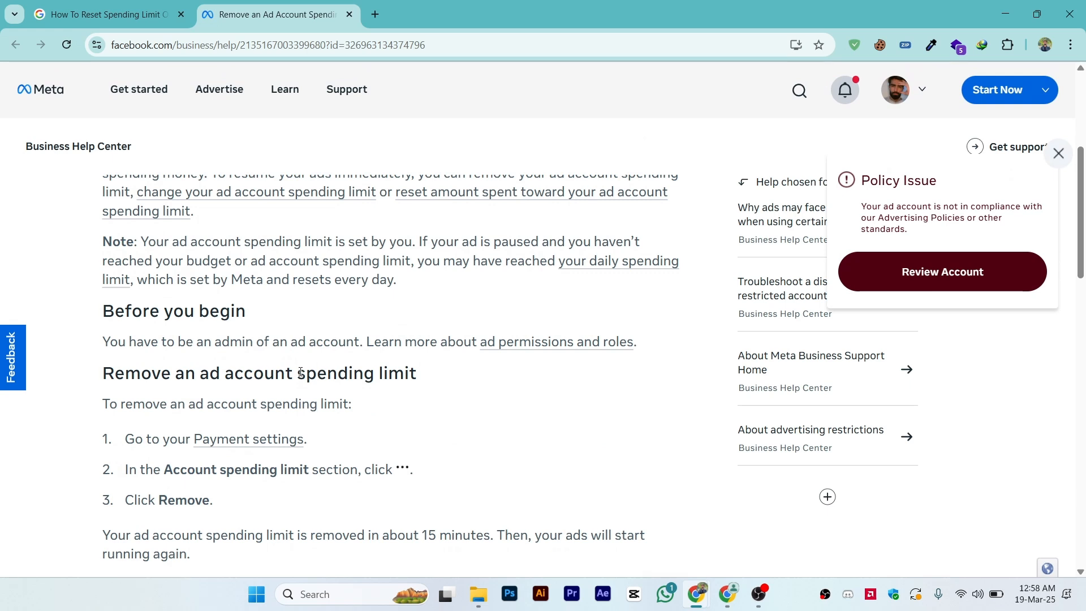
scroll(down, 3)
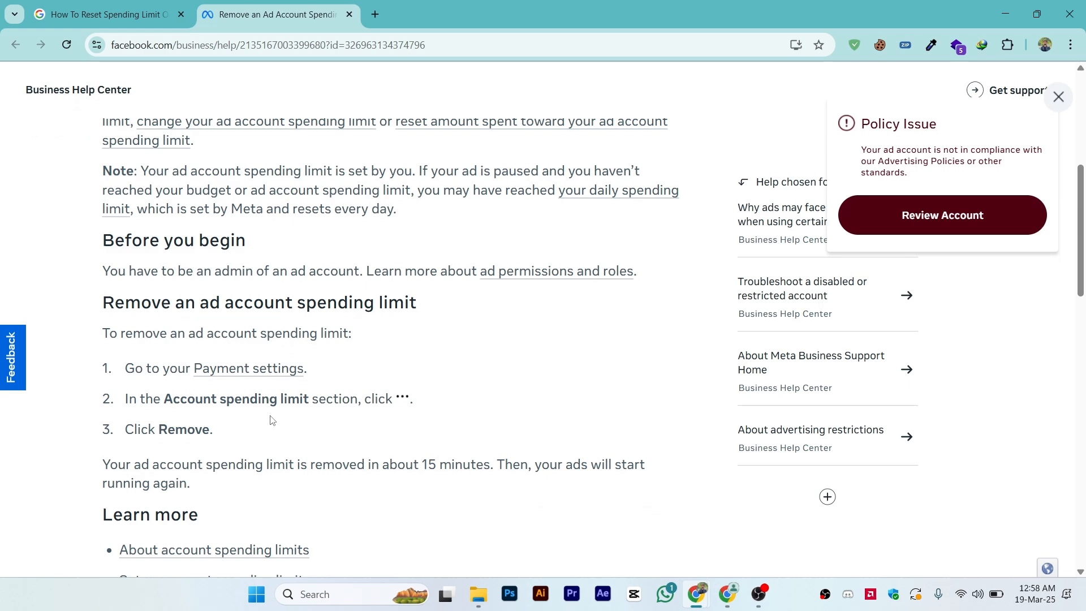
scroll(up, 3)
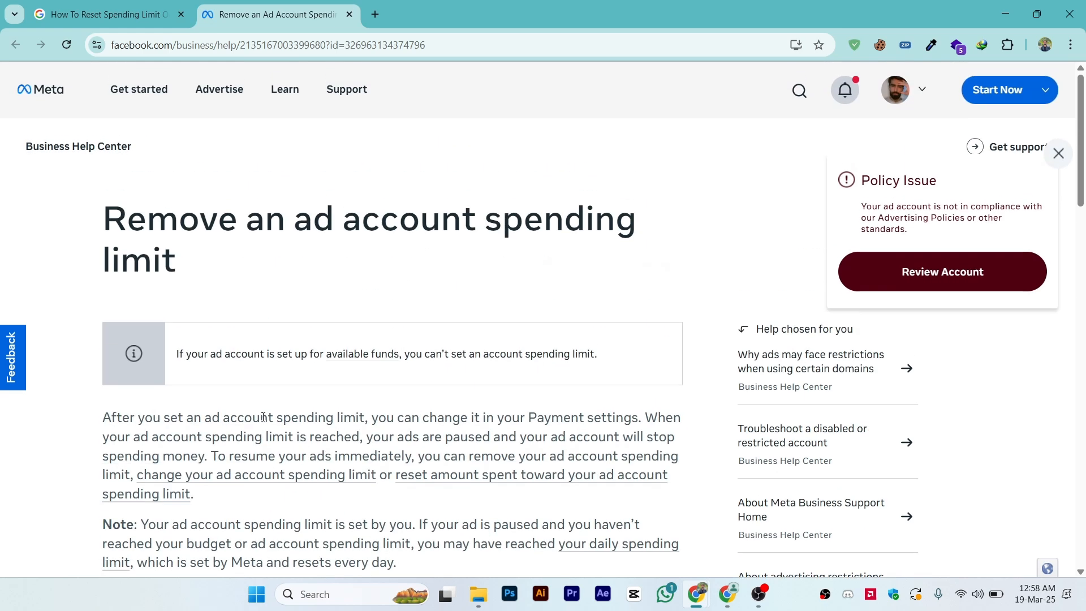
click(284, 89)
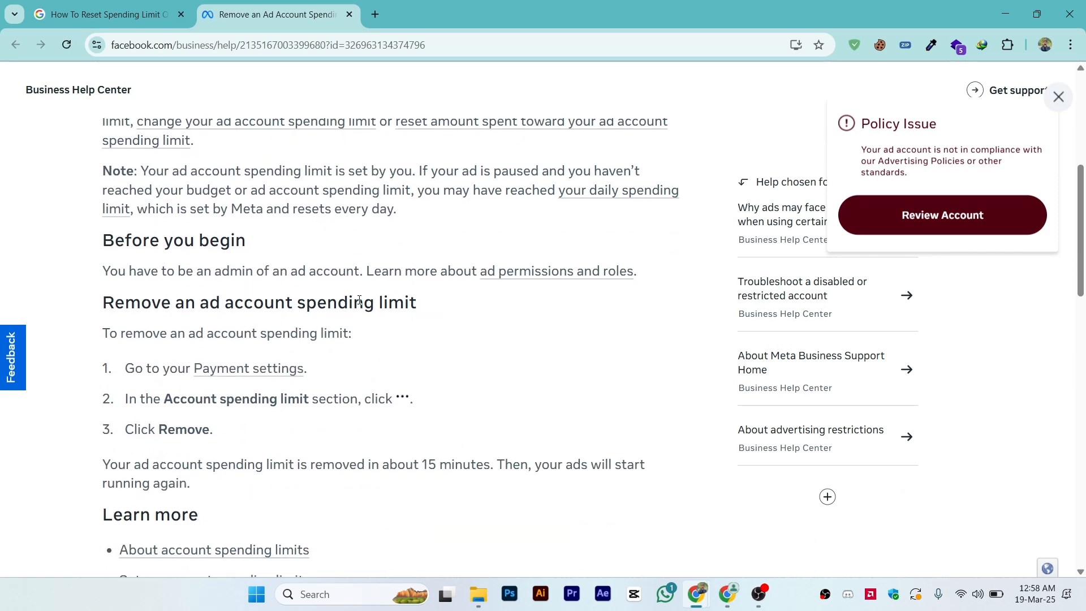
scroll(up, 3)
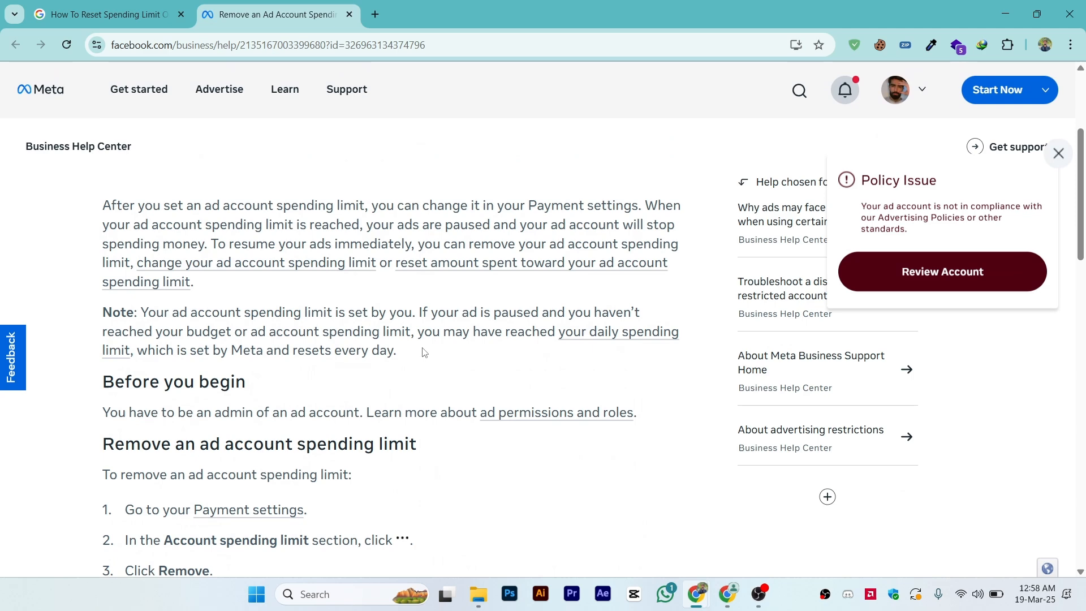
scroll(up, 3)
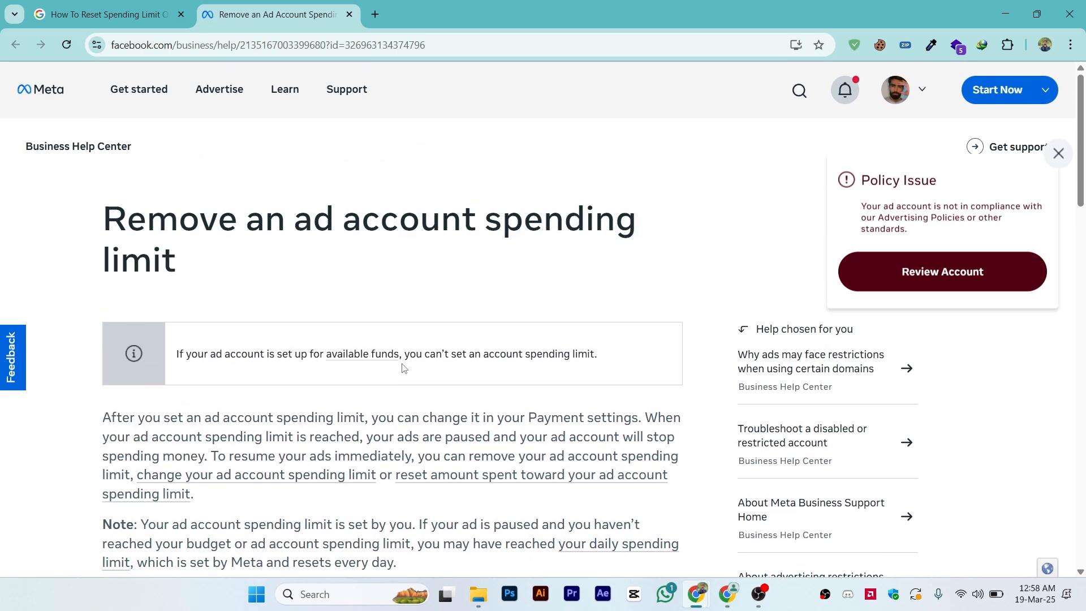
scroll(down, 3)
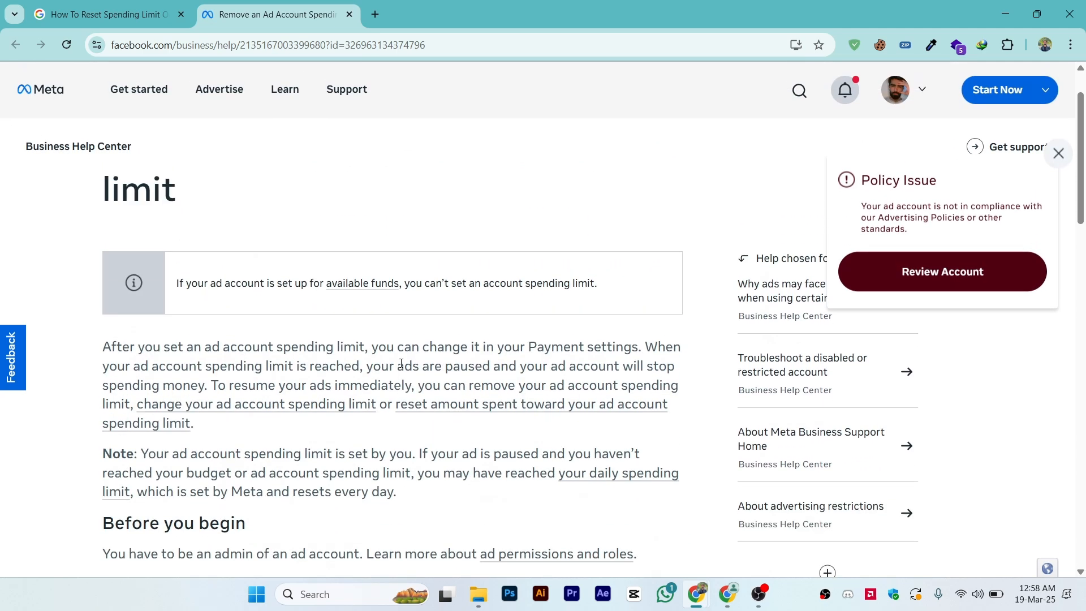